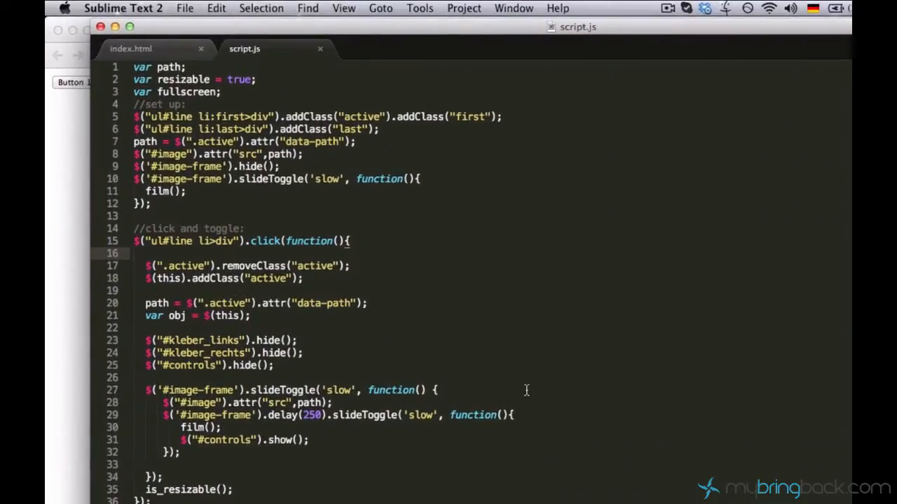
# Scroll to the script block after the buttons and place the cursor there
pyautogui.scroll(-3)
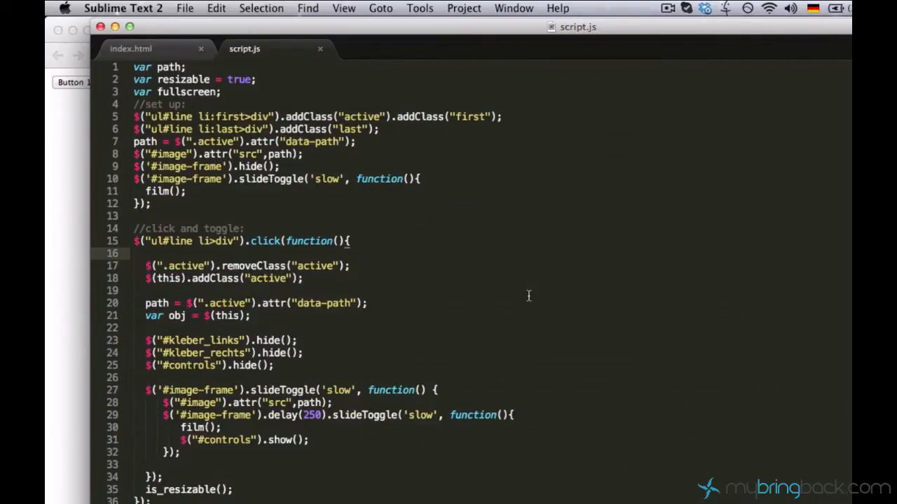
pyautogui.moveTo(380, 341)
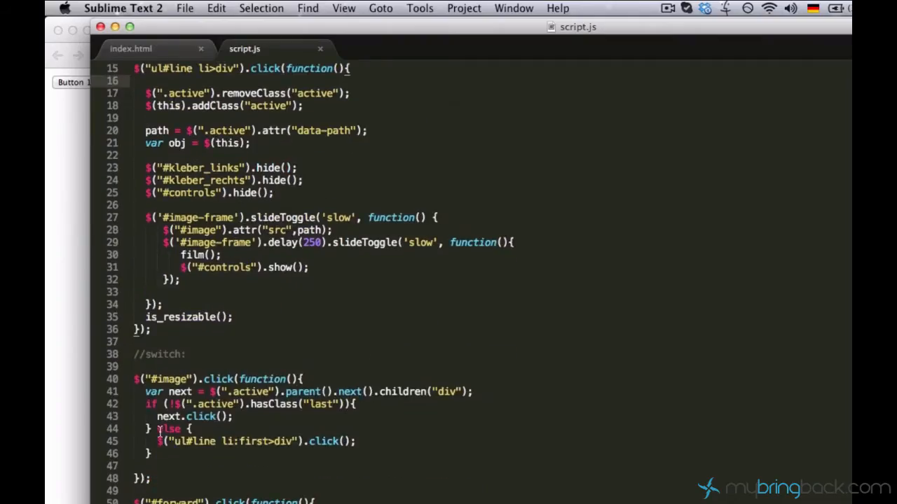
pyautogui.scroll(-3)
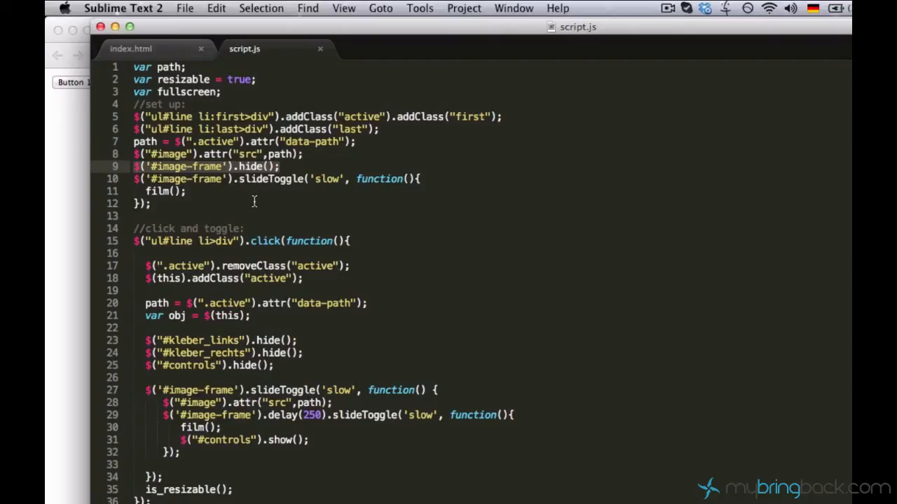
pyautogui.moveTo(382, 252)
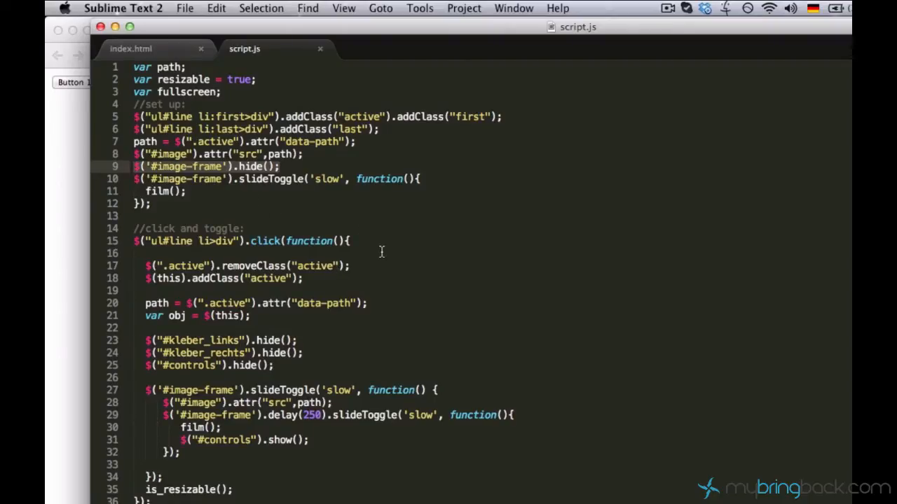
pyautogui.click(131, 49)
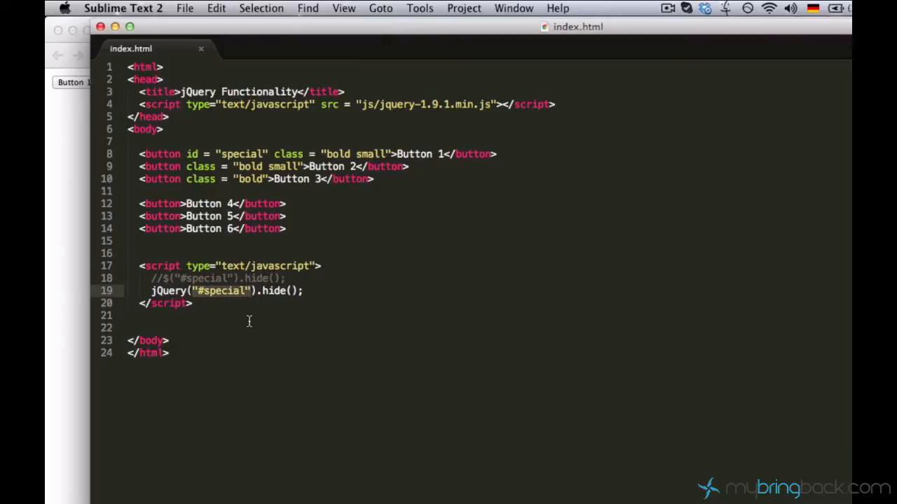
pyautogui.moveTo(265, 293)
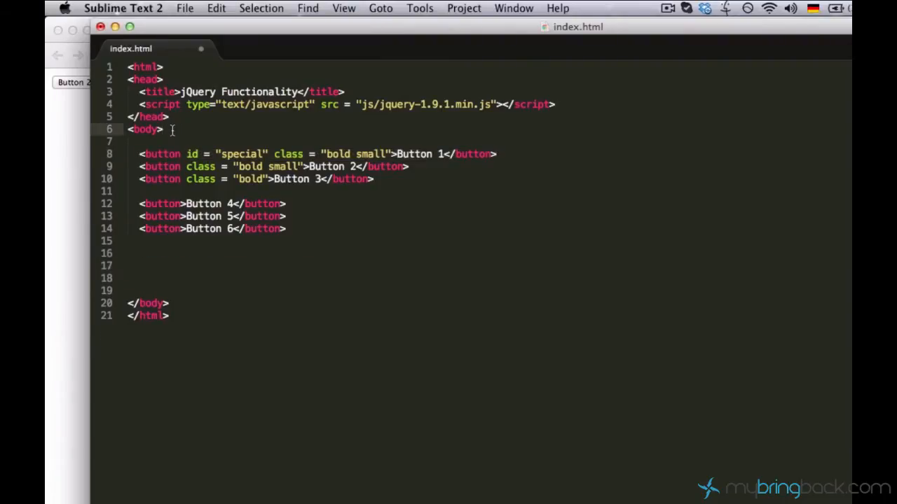
# Write the $("#special").hide(); script and position it below the six buttons
pyautogui.write('$("#special").hide();')
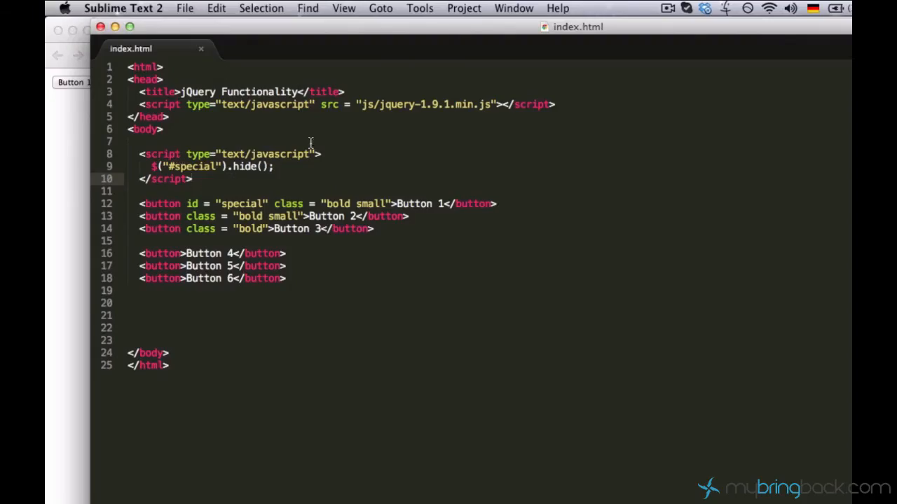
pyautogui.moveTo(369, 92)
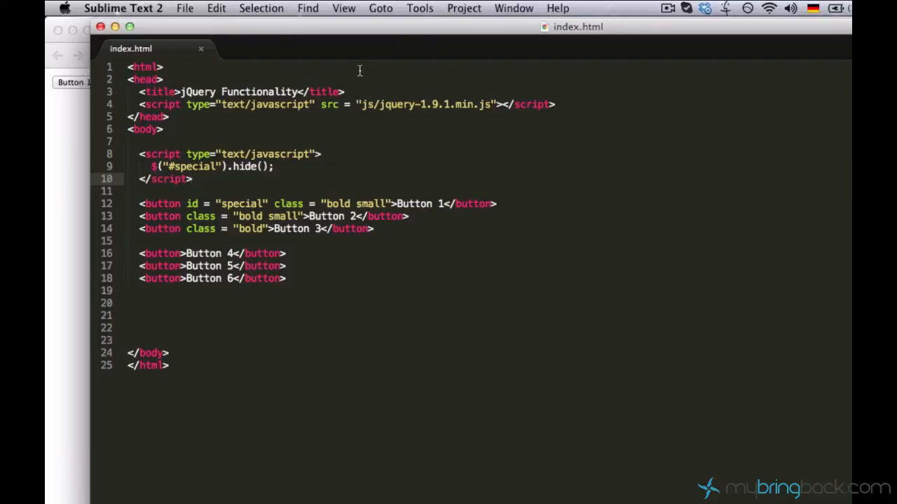
pyautogui.click(285, 278)
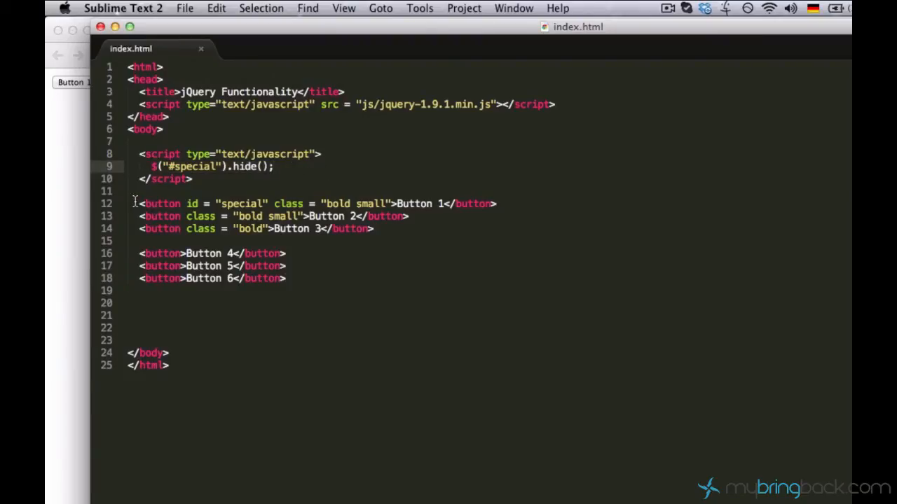
pyautogui.click(358, 272)
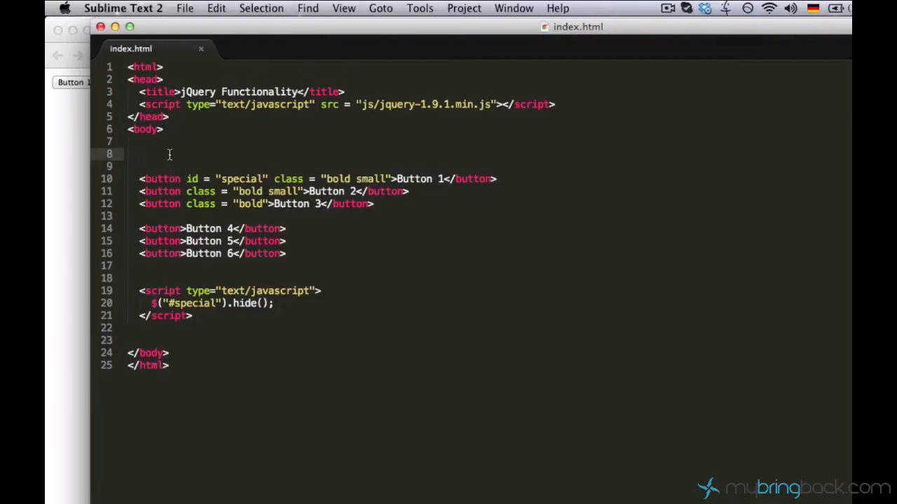
# Create an empty $(function(){}); document-ready function in a new script block
pyautogui.write('<script type="text/javascript">')
pyautogui.write('</script>')
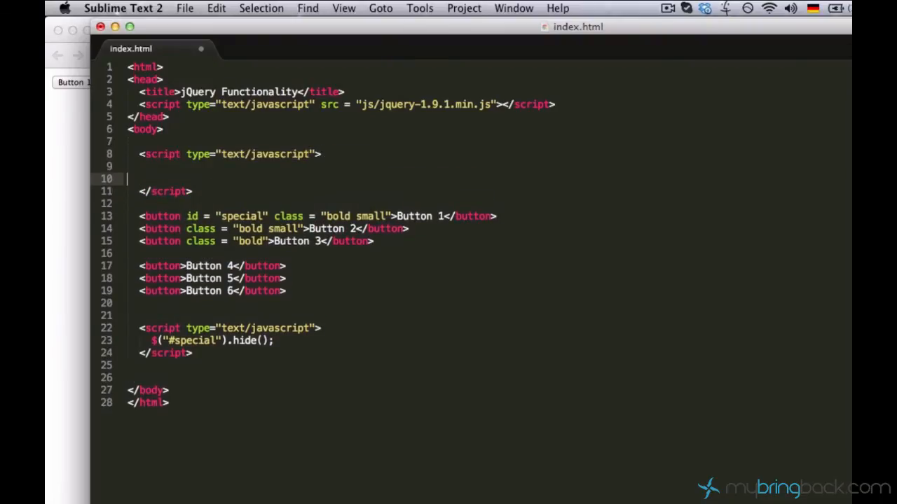
pyautogui.press('enter')
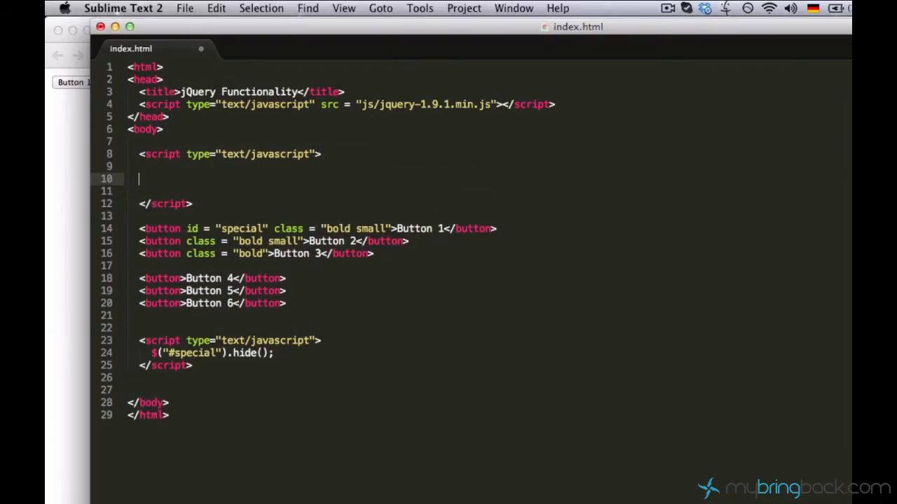
pyautogui.write('$')
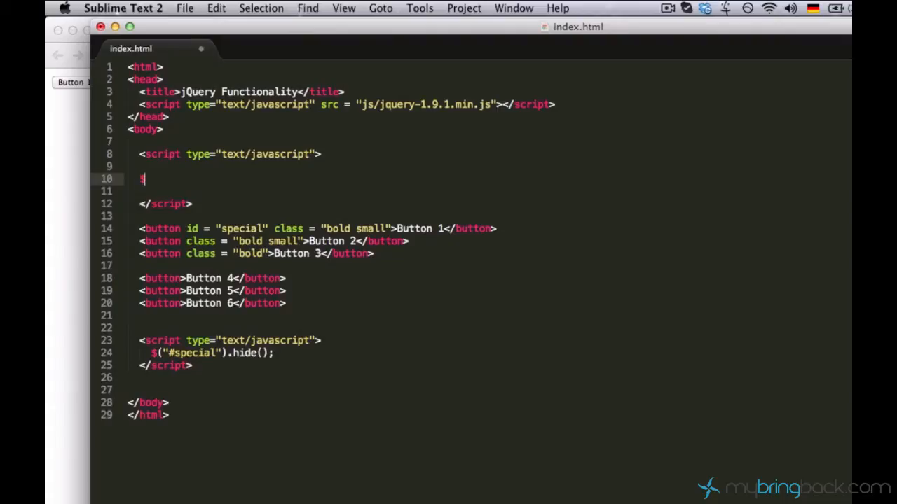
pyautogui.write('$(f')
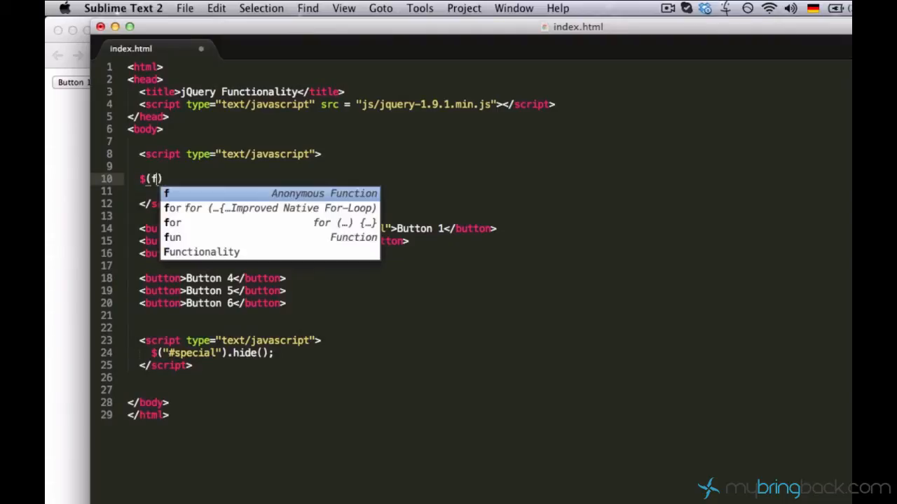
pyautogui.write('unction(')
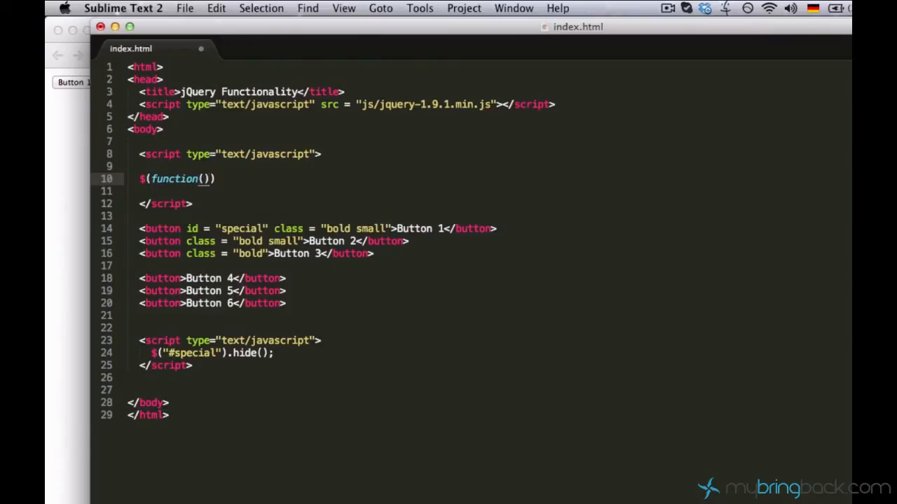
pyautogui.write('{}')
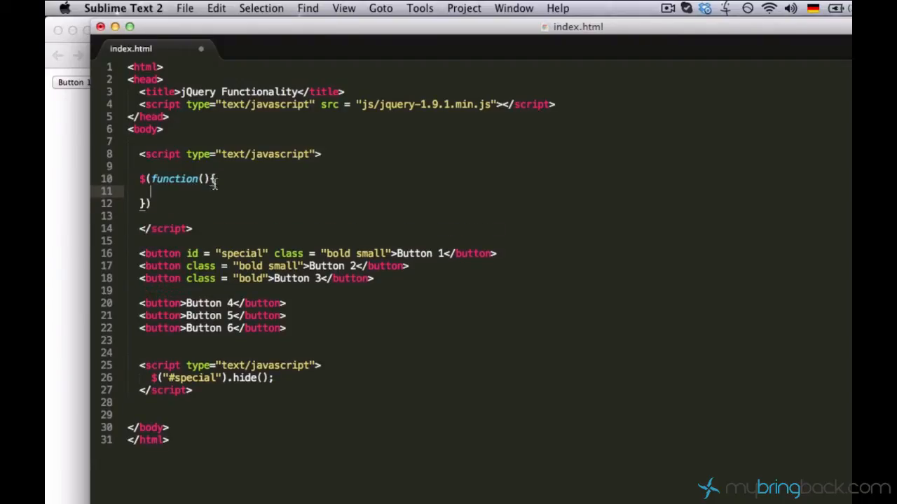
pyautogui.moveTo(235, 242)
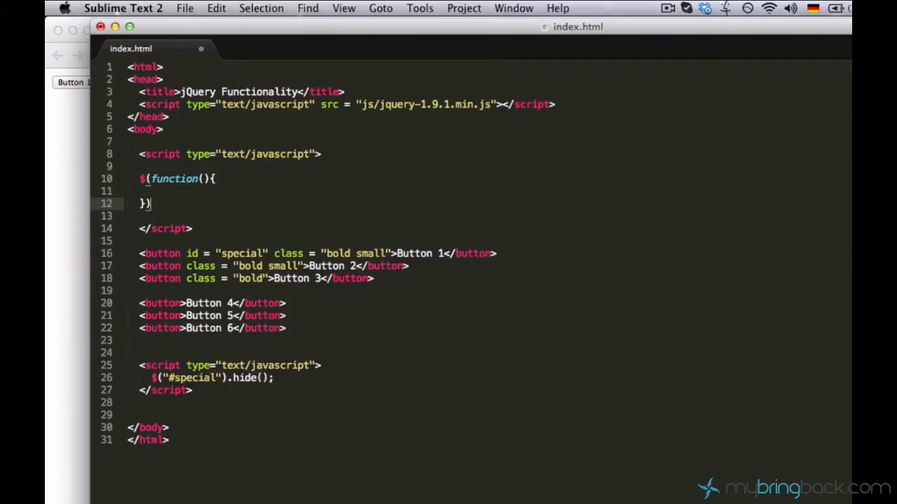
pyautogui.write(';')
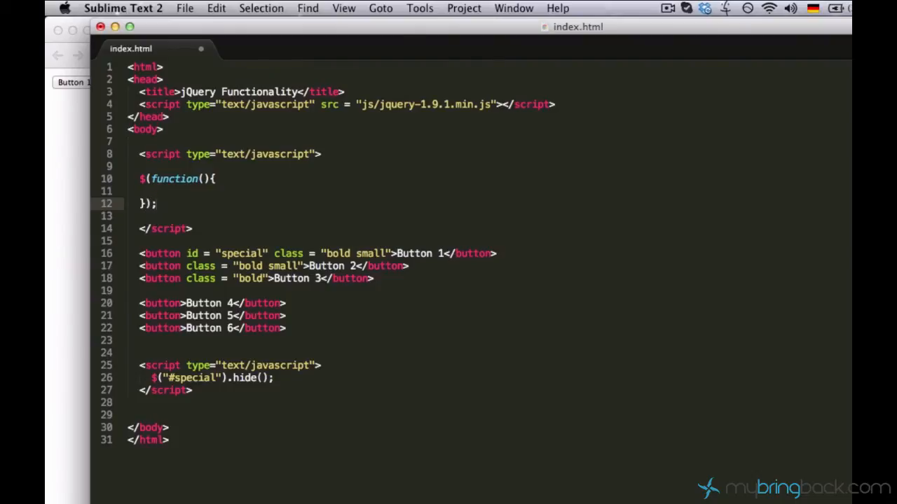
# Put $("#special").hide(); inside the ready function on blank lines
pyautogui.click(220, 192)
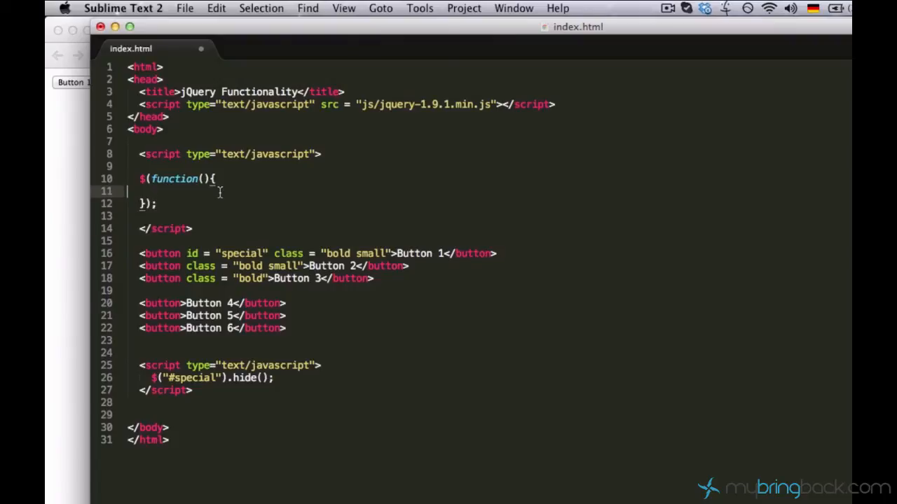
pyautogui.press('enter')
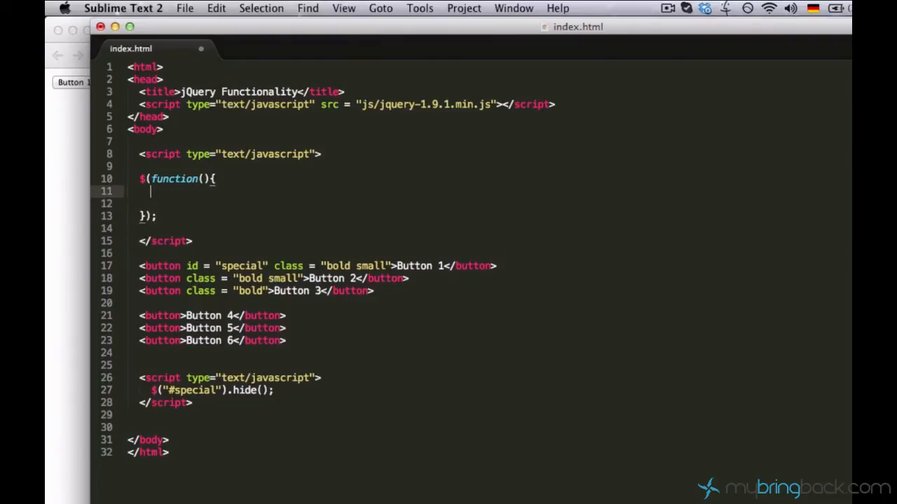
pyautogui.press('enter')
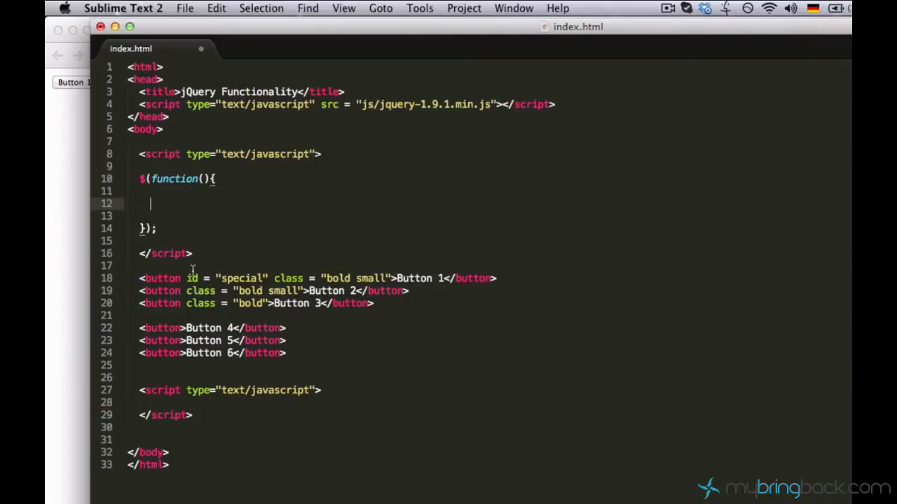
pyautogui.write('$("#special").hide();')
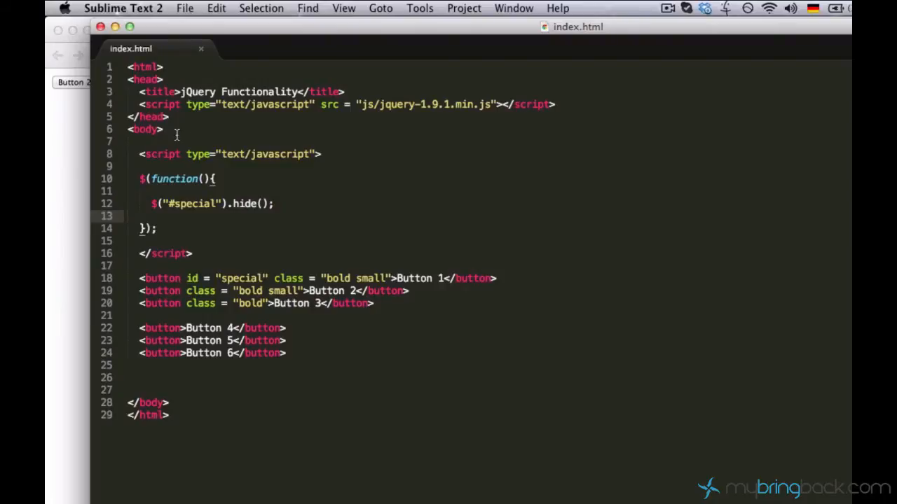
pyautogui.moveTo(201, 215)
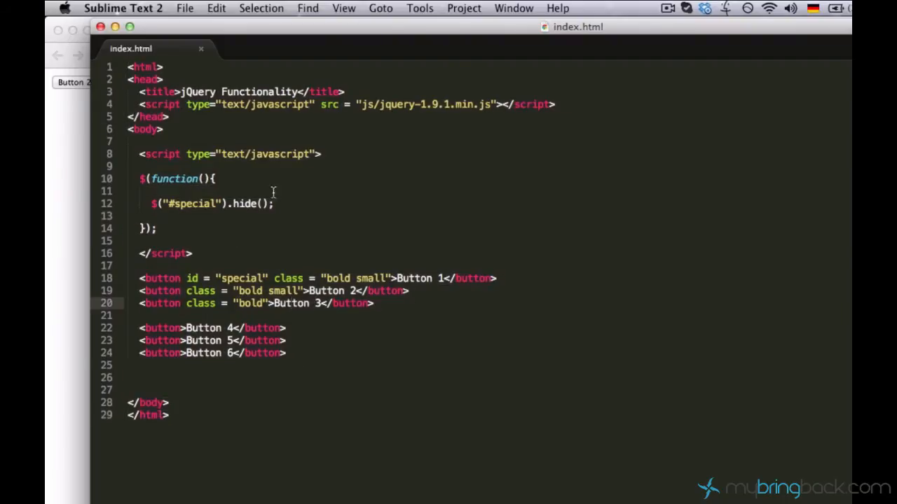
# Type the comment "// Document has beed loaded" above the hide call
pyautogui.write('//')
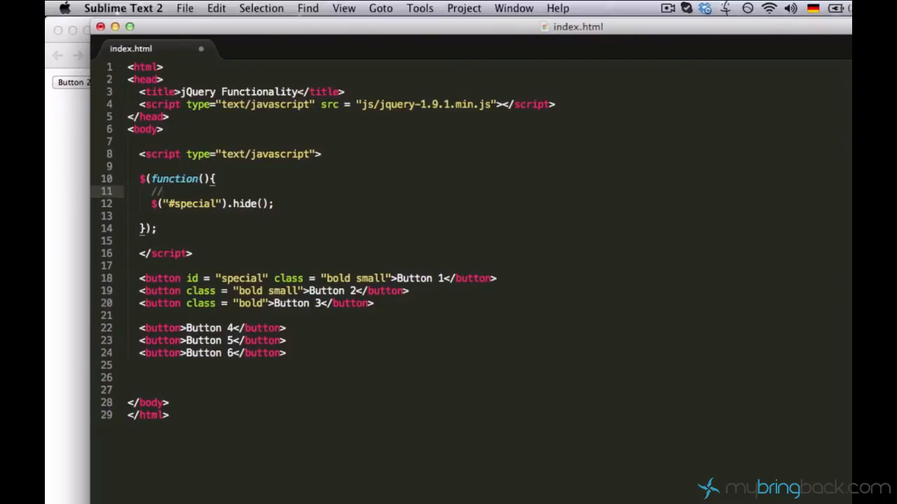
pyautogui.write('Document has beed loaded')
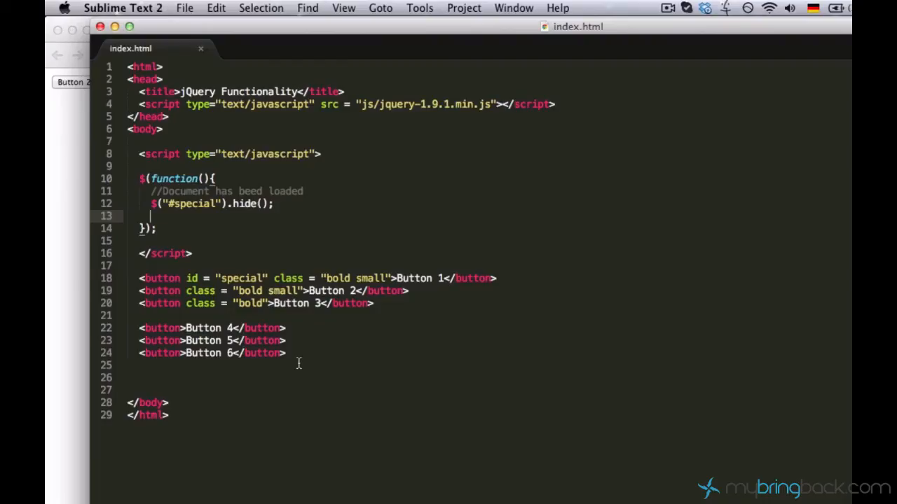
pyautogui.moveTo(243, 214)
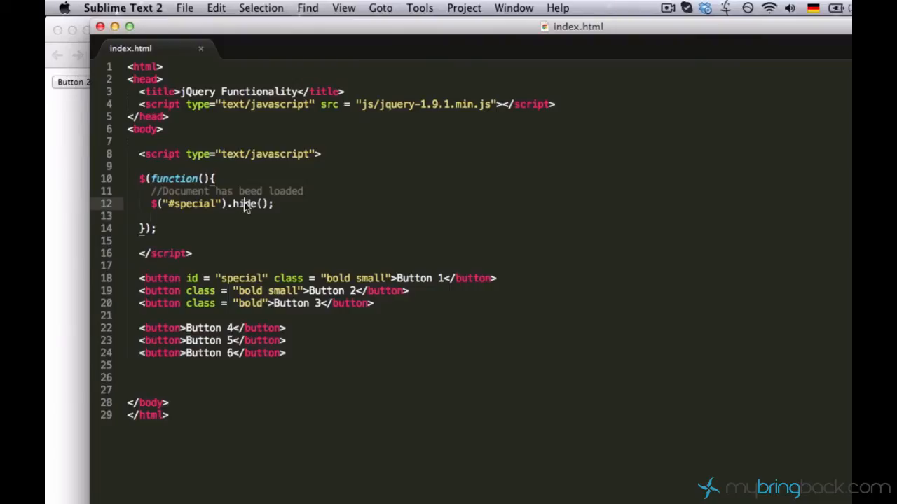
# Rewrite the statement as $("#special").css("font-size","35px")
pyautogui.write('css')
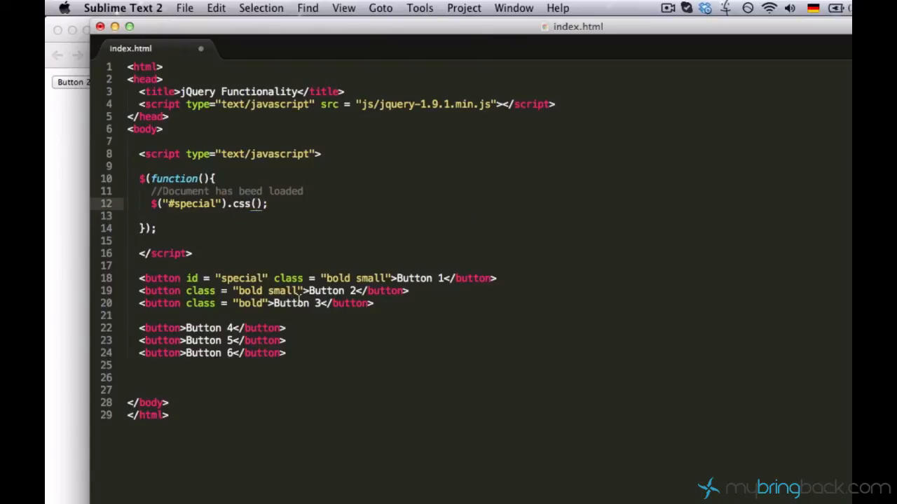
pyautogui.write('""')
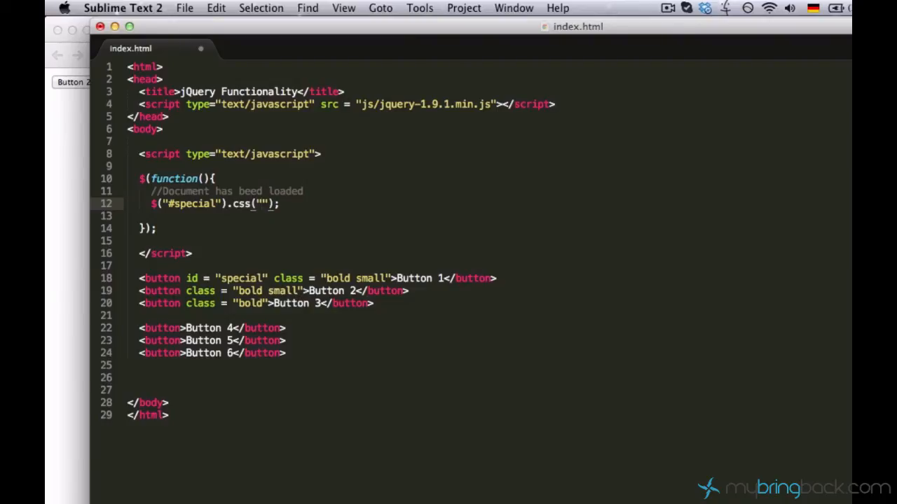
pyautogui.write('font-size')
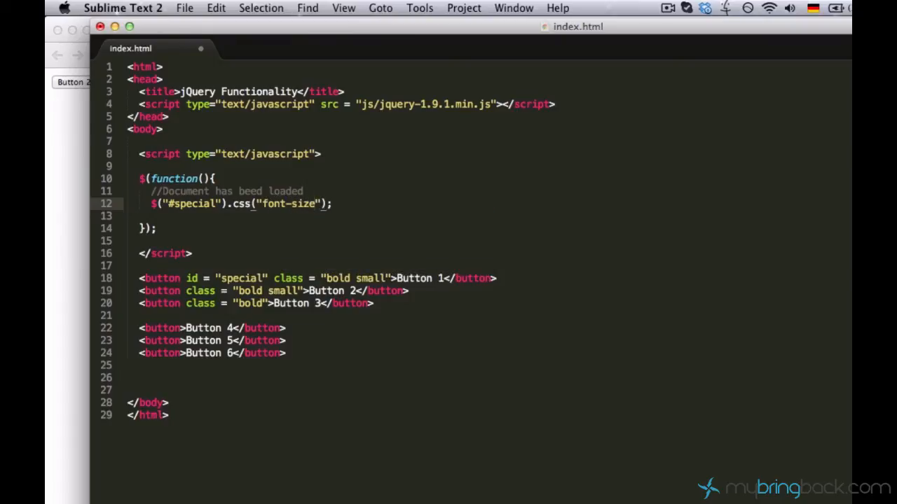
pyautogui.write(',"')
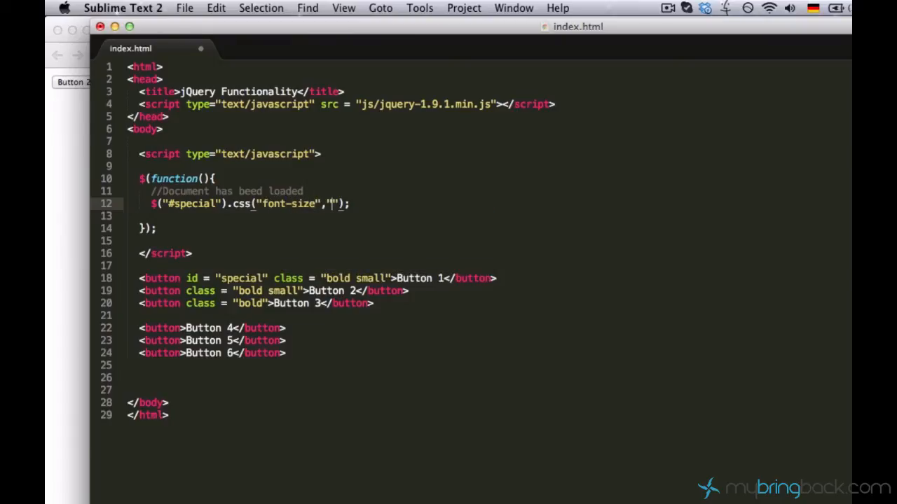
pyautogui.write('35px')
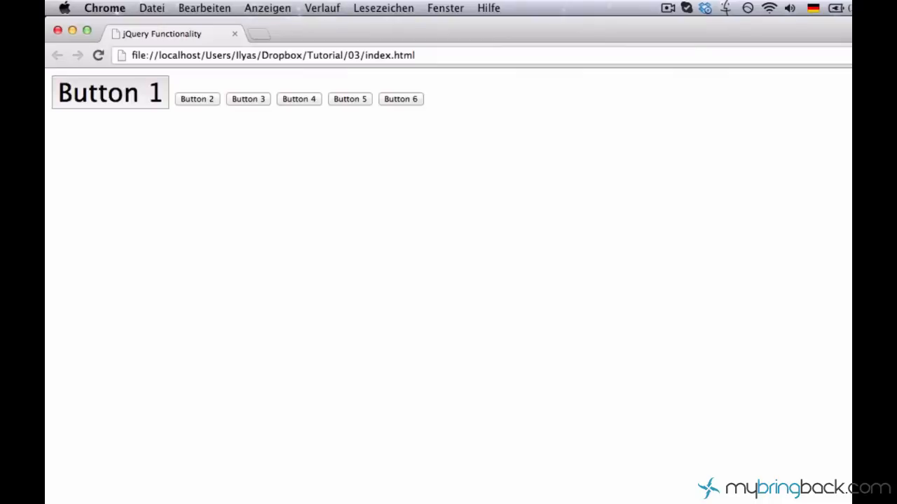
pyautogui.moveTo(382, 256)
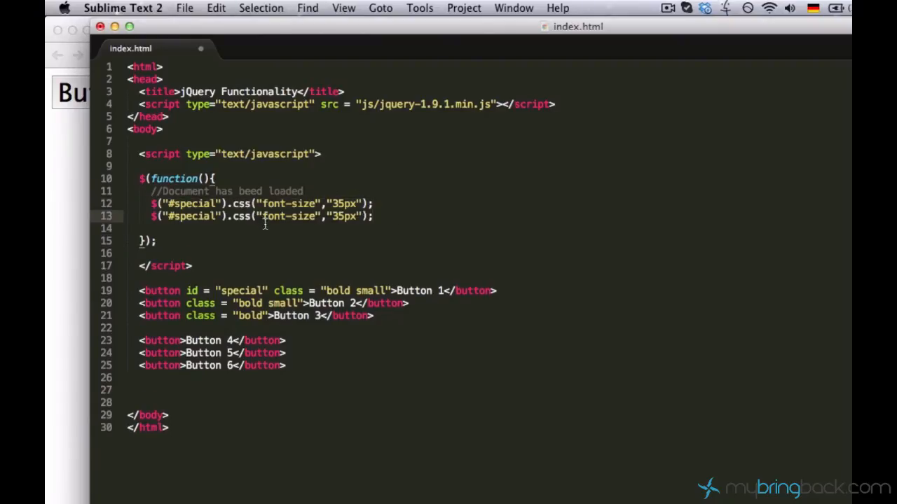
# Change font-size to color on the duplicated css line
pyautogui.doubleClick(289, 216)
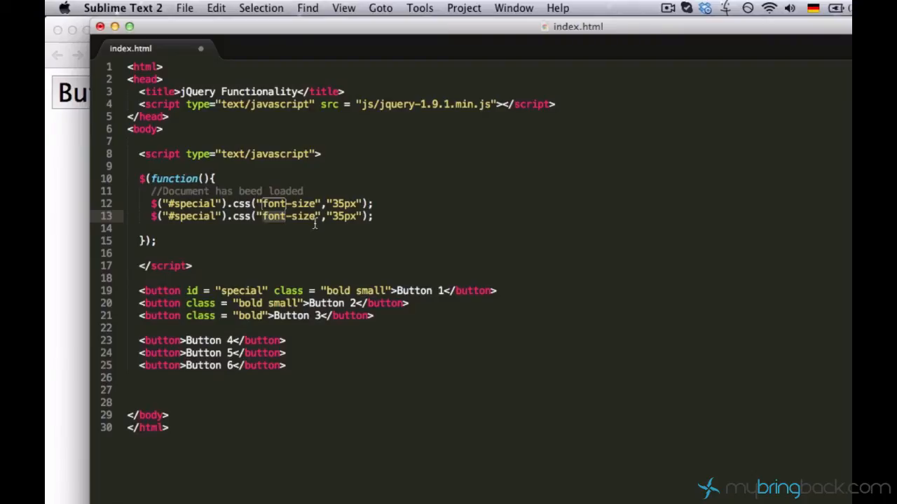
pyautogui.write('color')
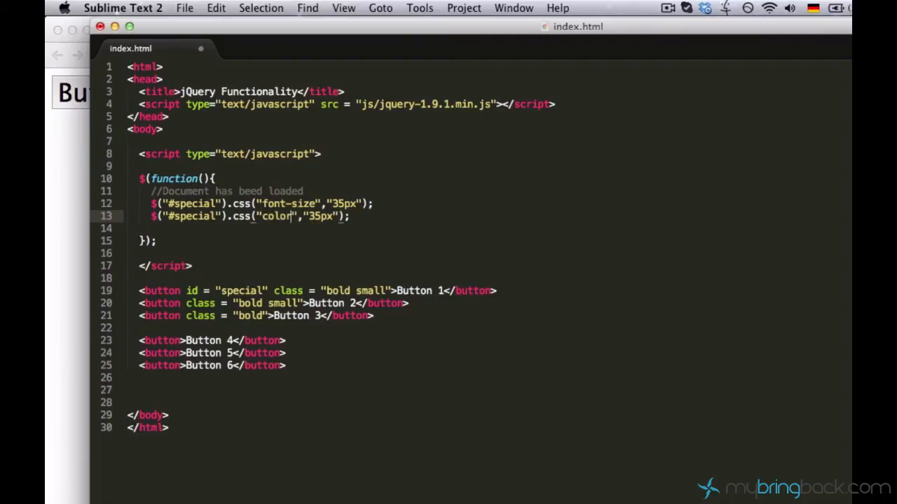